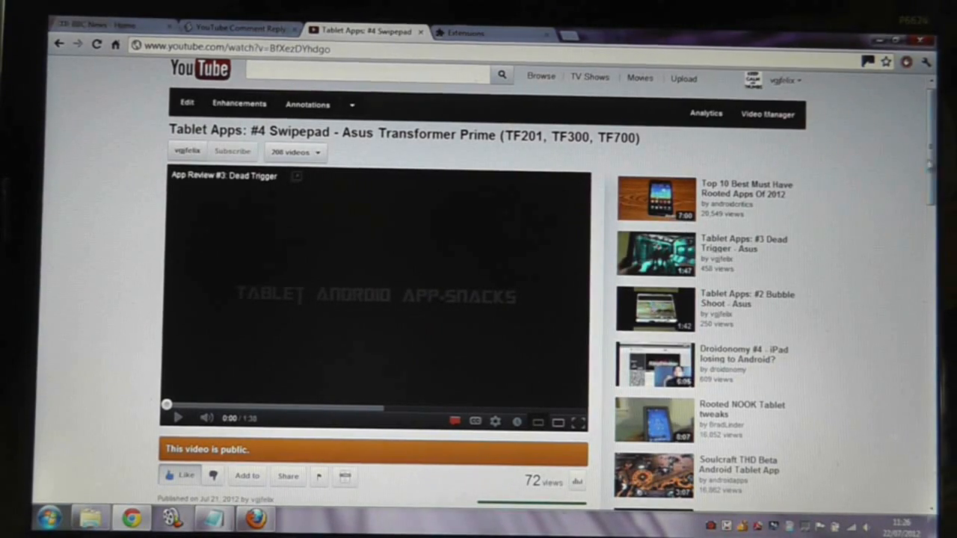
# - Switch from the Swipepad video to the YouTube Comment Reply Fix script page on userscripts.org
pyautogui.scroll(-3)
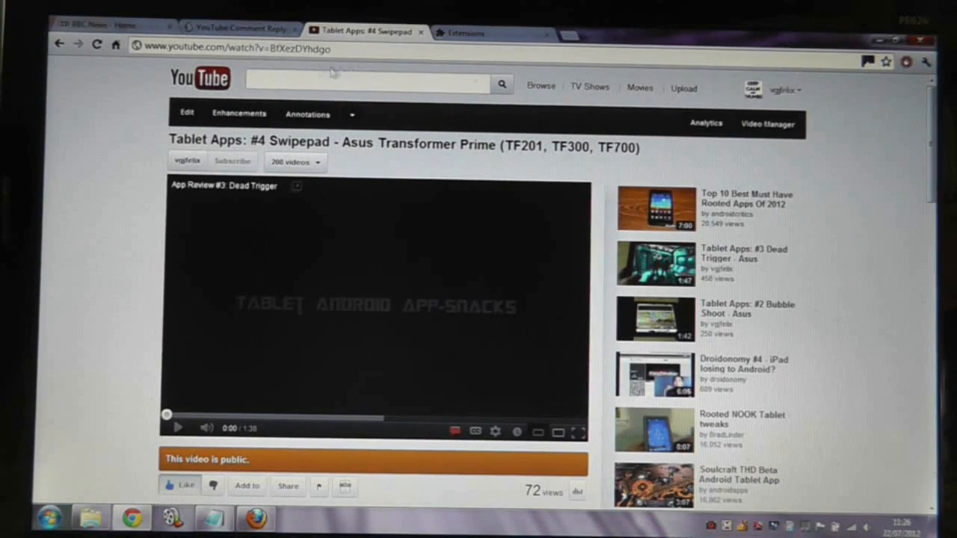
pyautogui.click(240, 23)
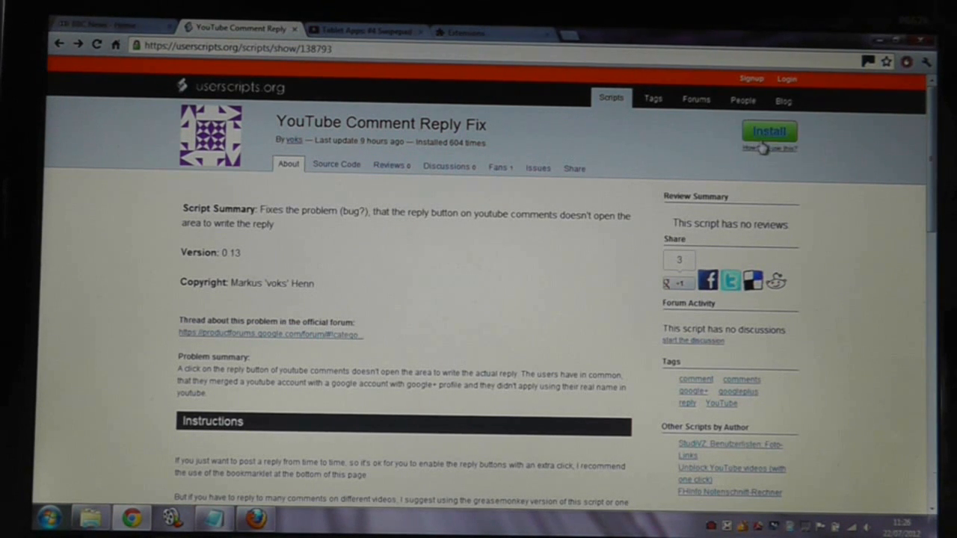
# - Install YouTube Comment Reply Fix, continuing past the download warning and confirming Add
pyautogui.click(768, 131)
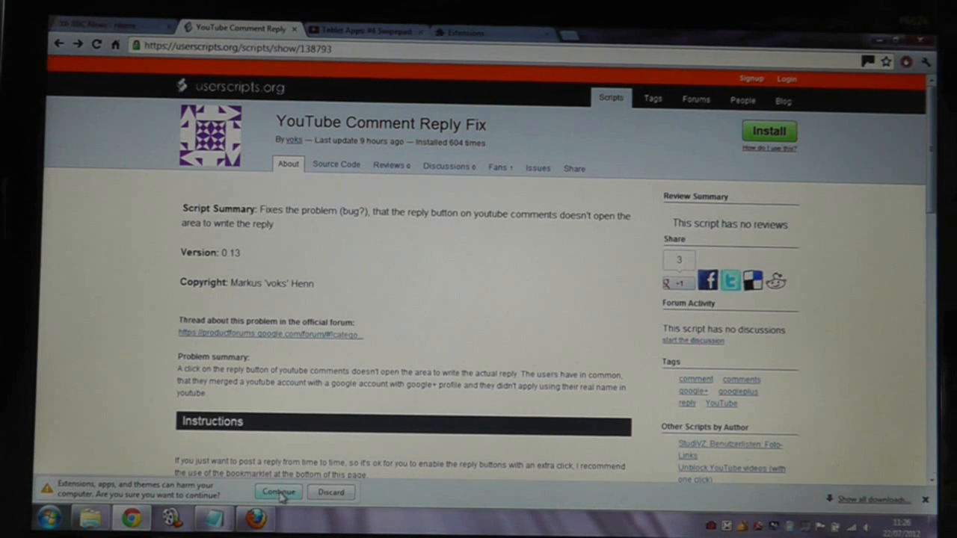
pyautogui.click(278, 494)
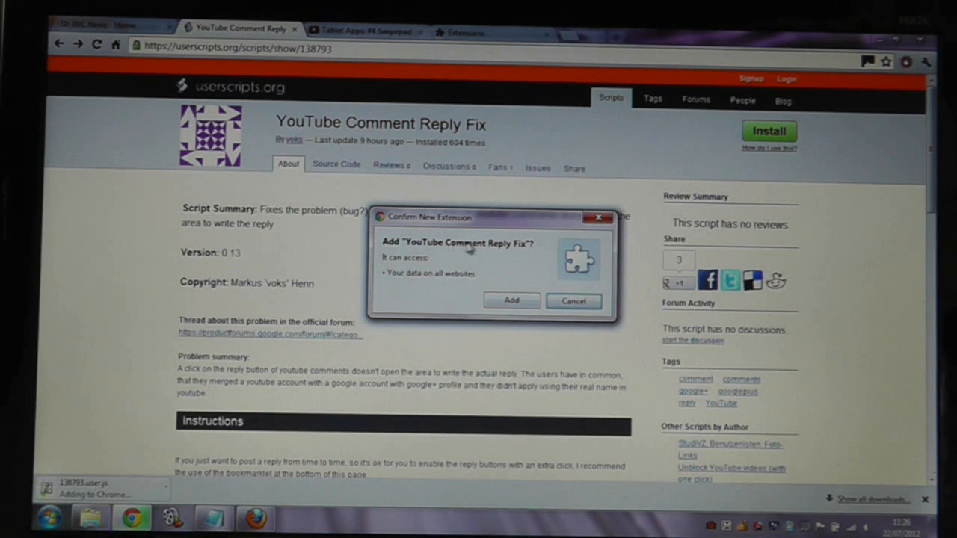
pyautogui.click(512, 301)
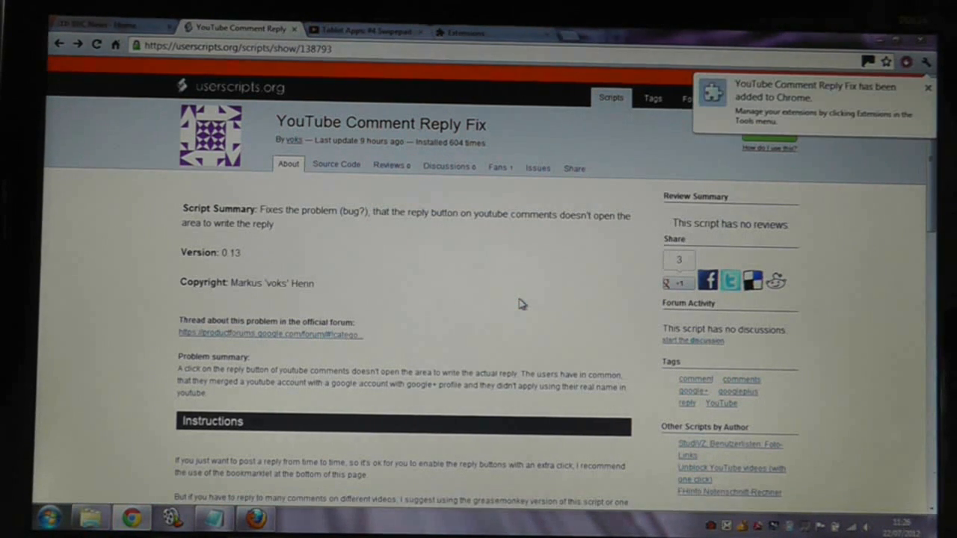
# - Verify the extension is enabled in chrome://extensions and return to the YouTube video tab
pyautogui.click(461, 33)
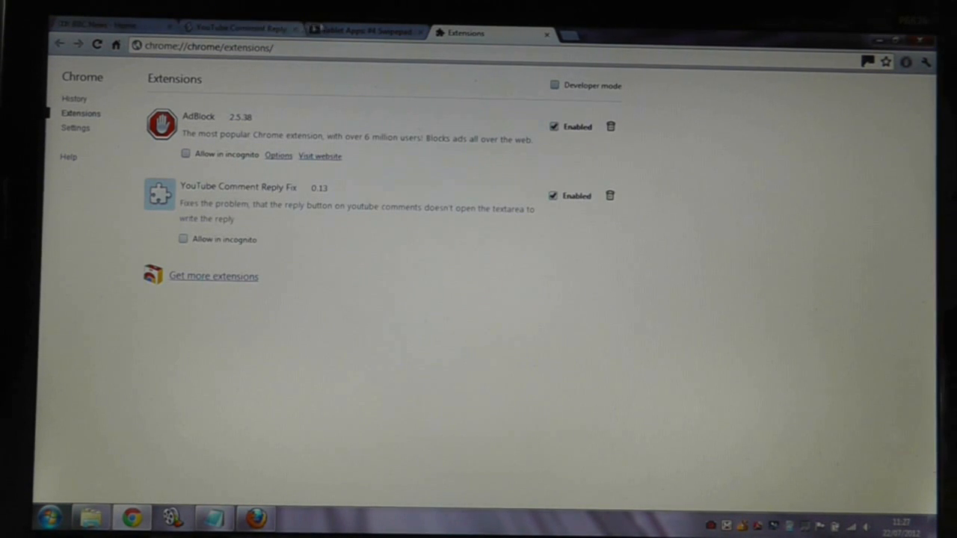
pyautogui.click(366, 33)
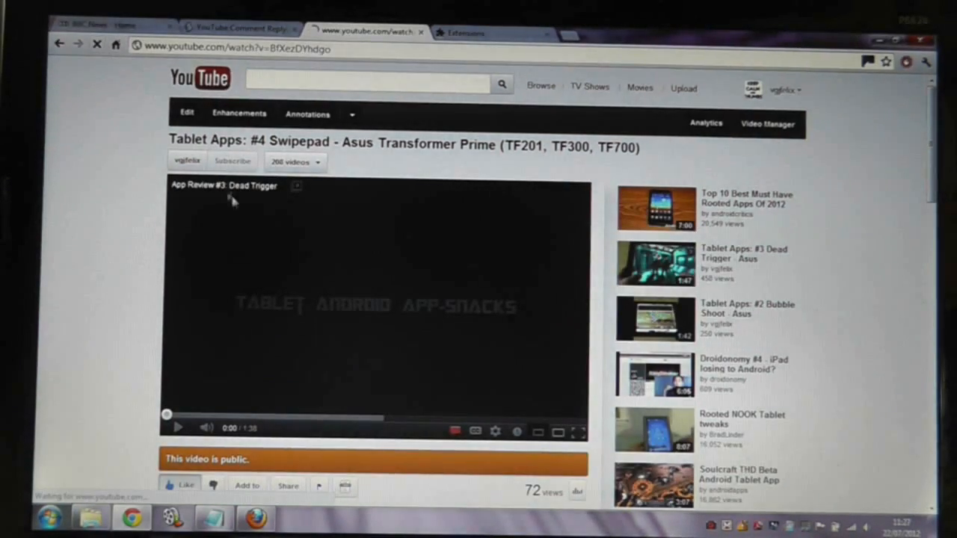
# - Play the video and try Reply on a viewer comment under All Comments
pyautogui.click(176, 428)
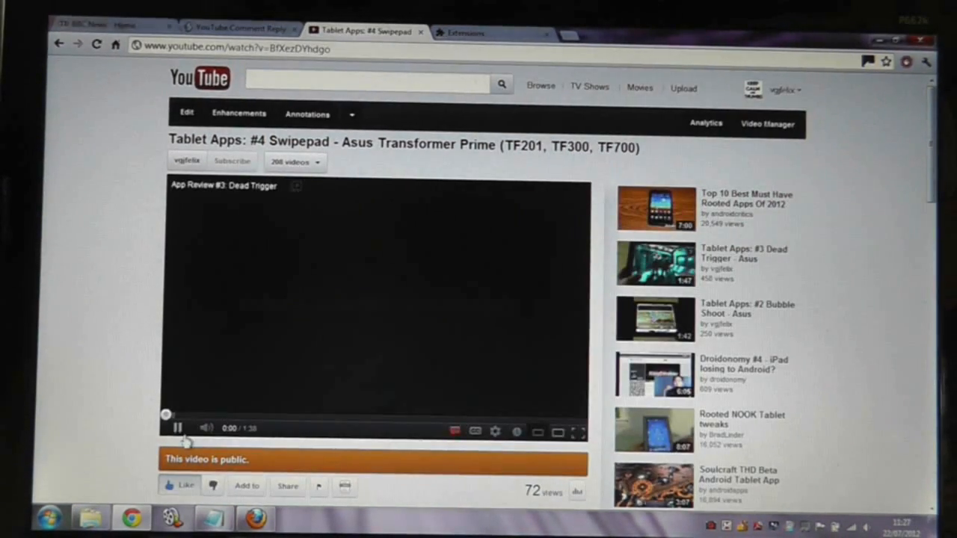
pyautogui.scroll(-3)
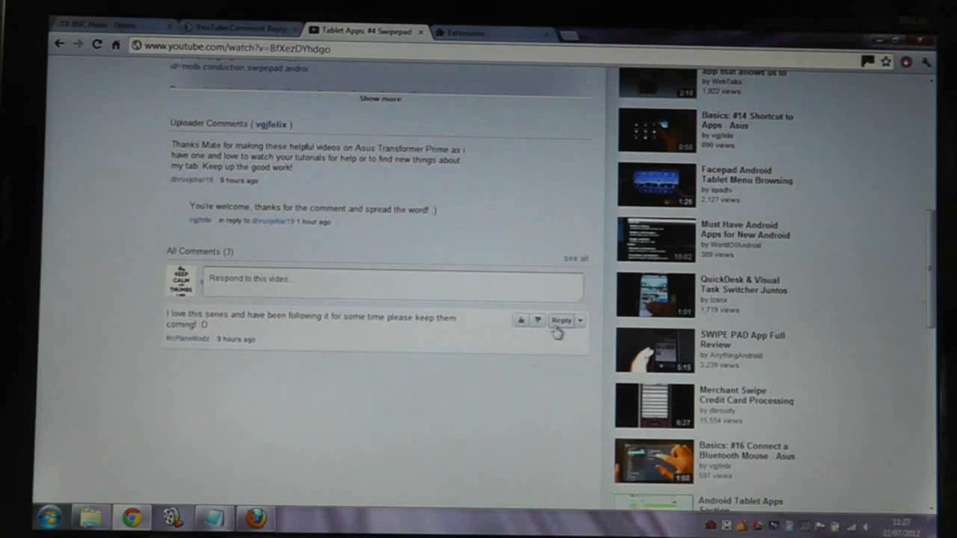
pyautogui.click(561, 320)
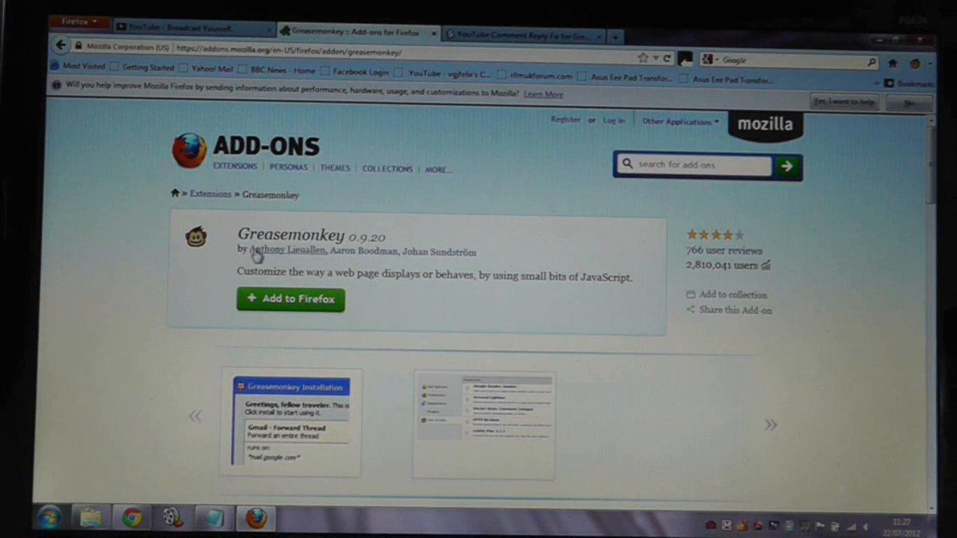
pyautogui.moveTo(304, 299)
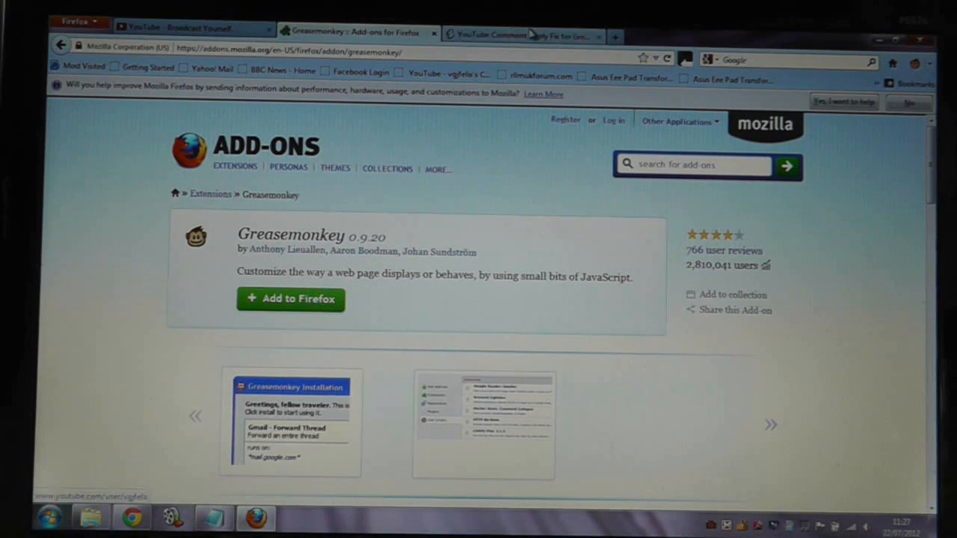
# - Bring Chrome's YouTube Comment Reply Fix userscripts.org page back to the front
pyautogui.click(527, 34)
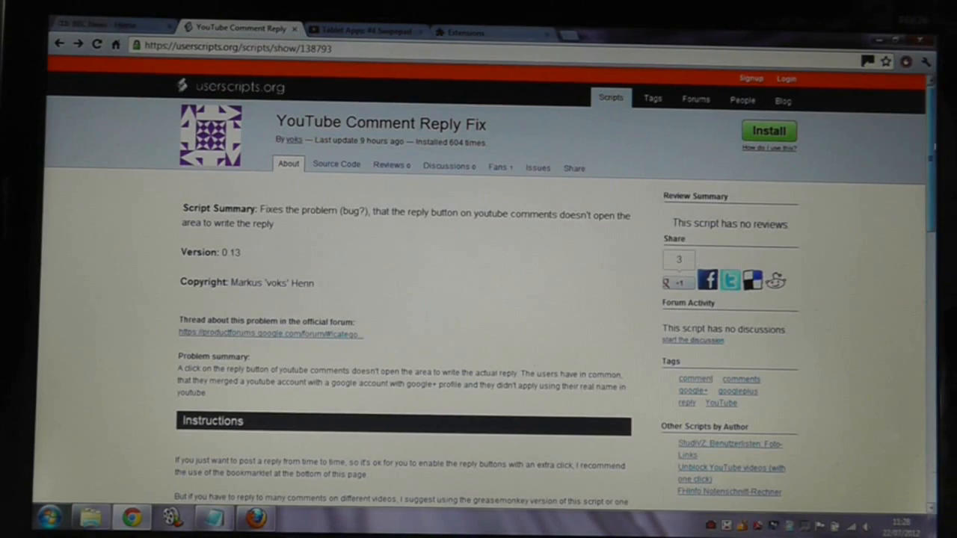
pyautogui.scroll(-3)
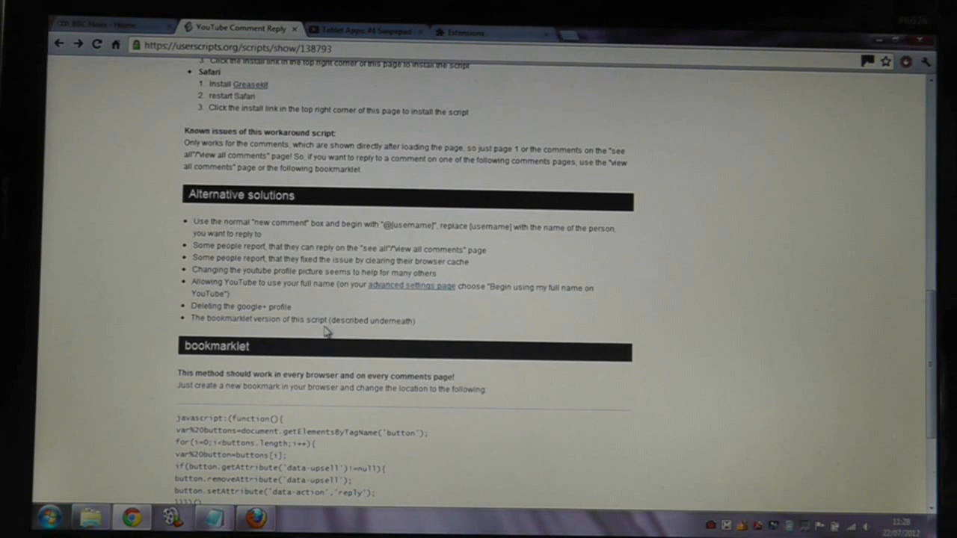
pyautogui.moveTo(193, 221); pyautogui.dragTo(415, 320)
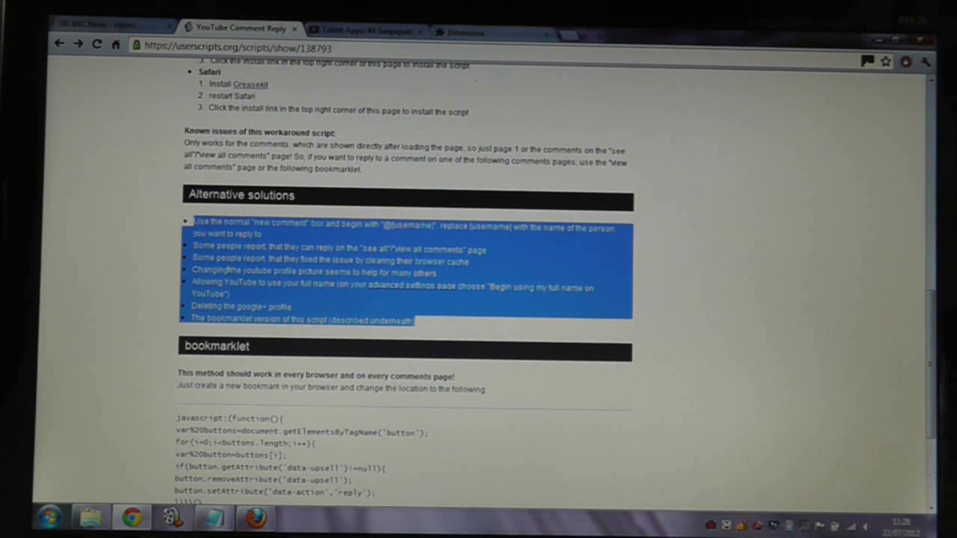
pyautogui.scroll(-3)
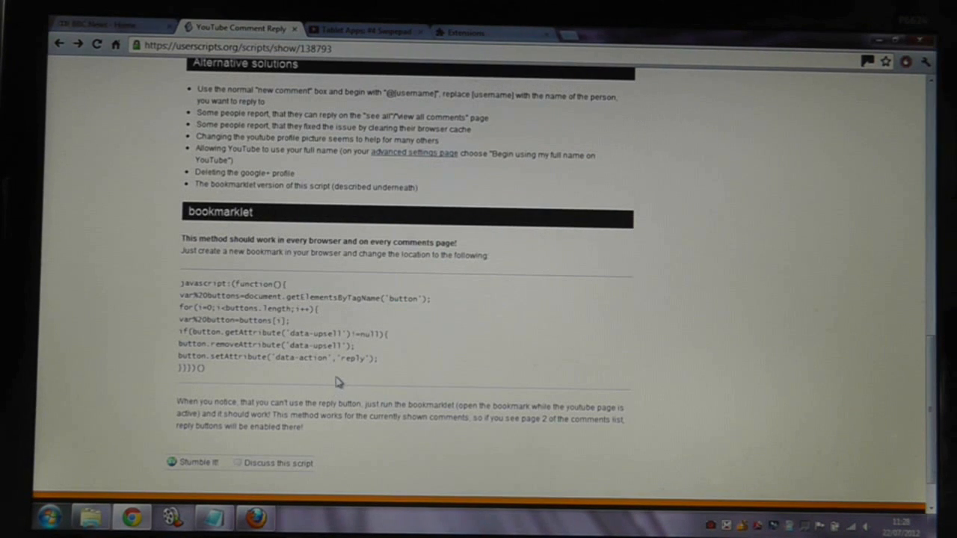
pyautogui.moveTo(314, 347)
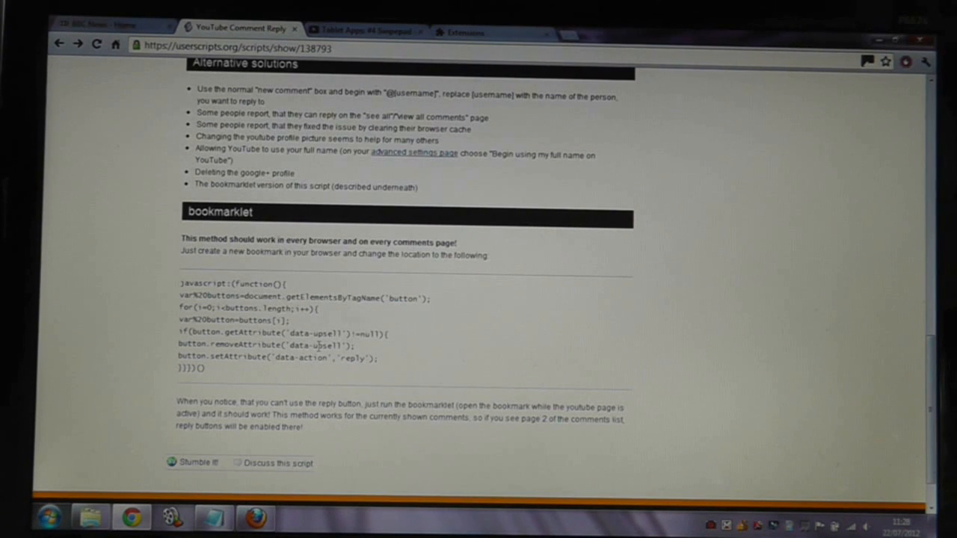